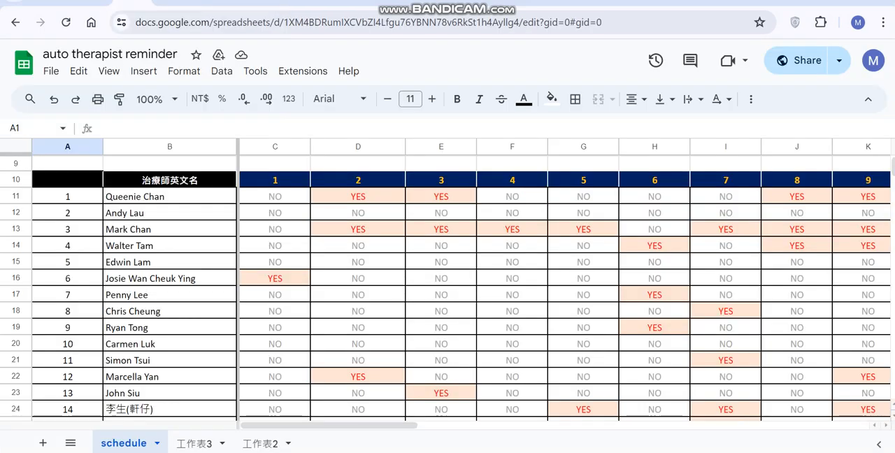
# Step: Review the scenario canvas and close the daily schedule settings panel
pyautogui.scroll(-3)
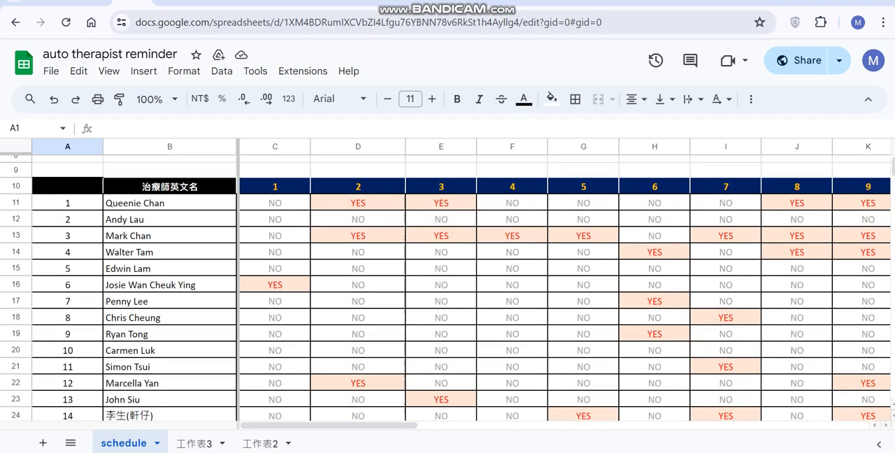
pyautogui.scroll(-3)
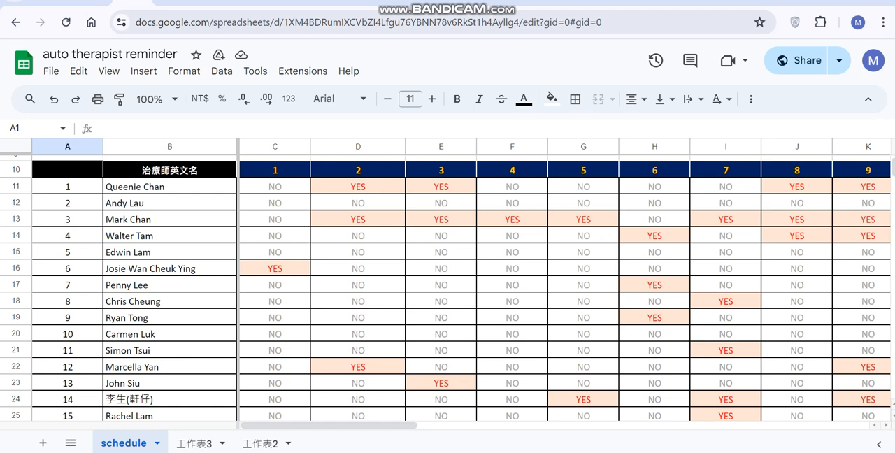
pyautogui.scroll(-3)
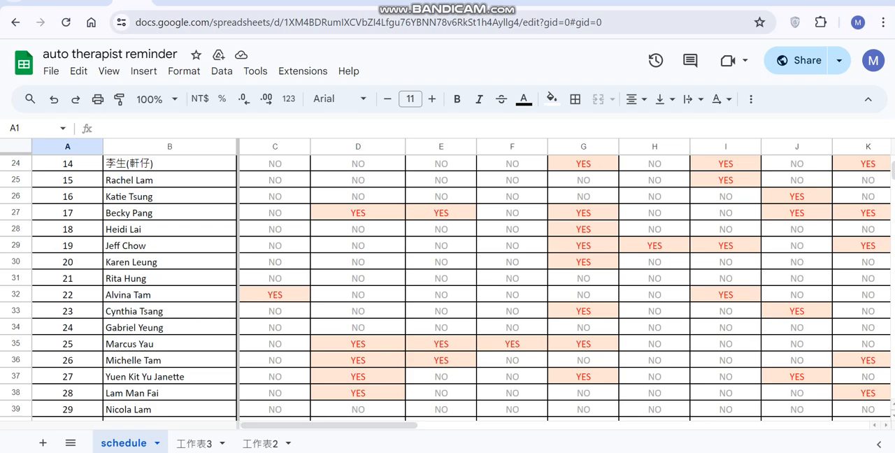
pyautogui.scroll(-3)
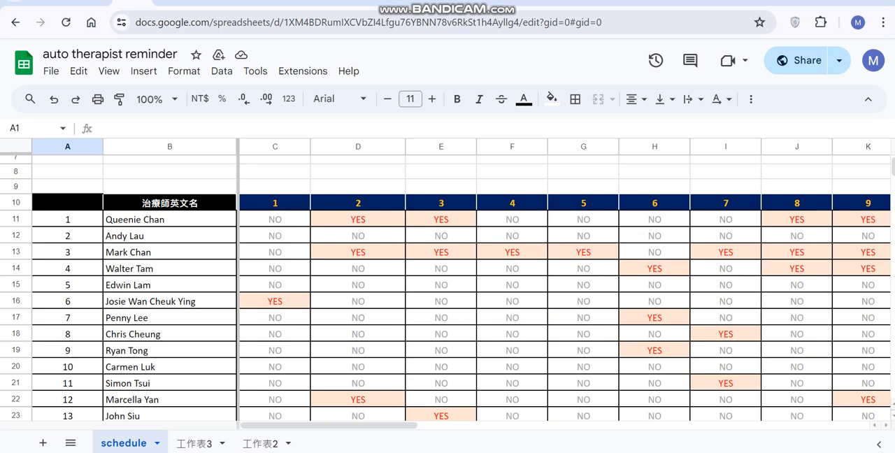
pyautogui.scroll(-3)
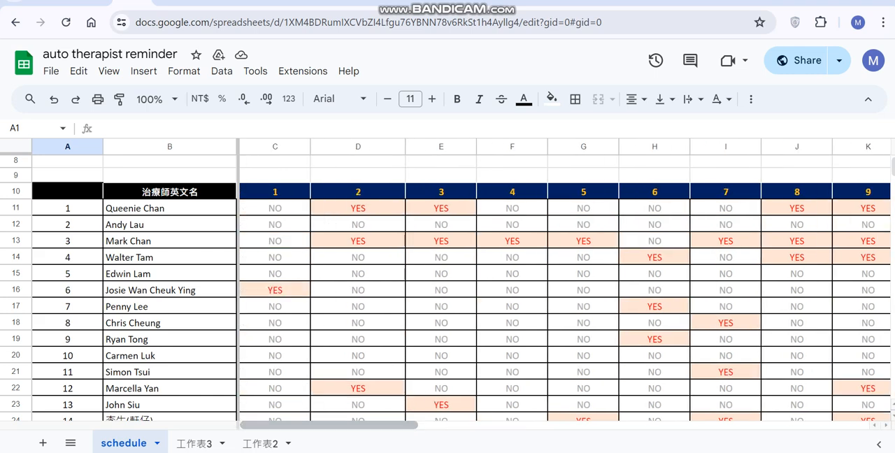
pyautogui.hscroll(3)
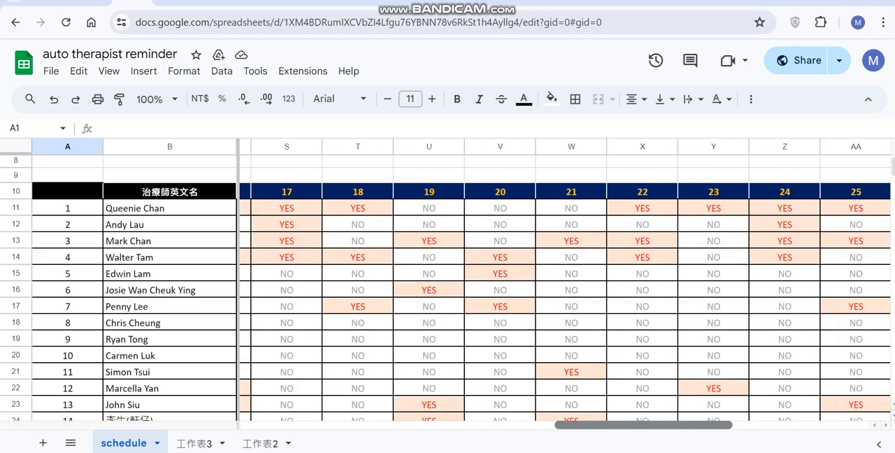
pyautogui.hscroll(-3)
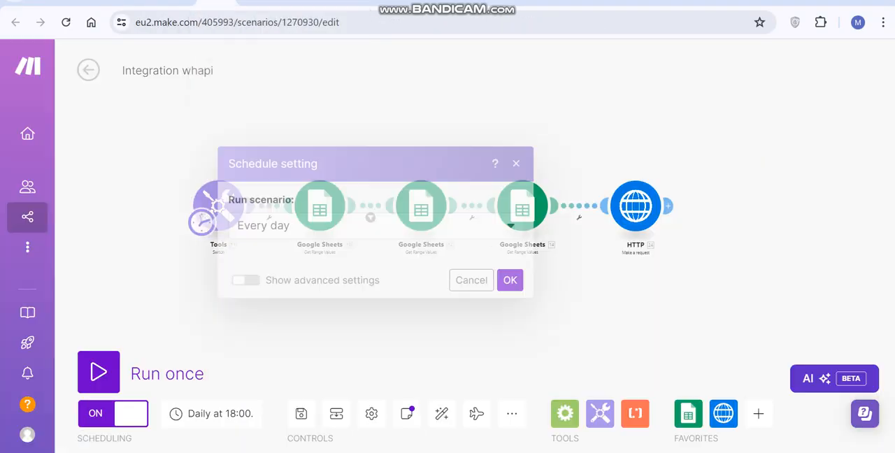
pyautogui.click(510, 280)
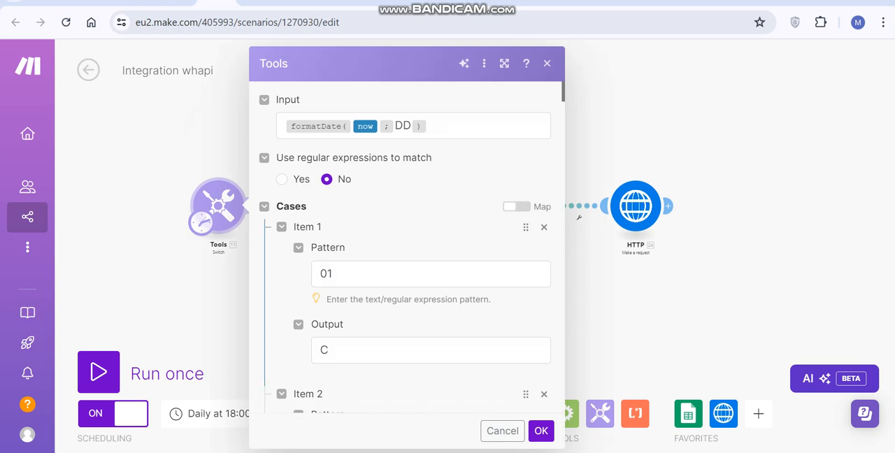
# Step: Review and close the Yes filter condition and the sheet row range settings
pyautogui.scroll(-3)
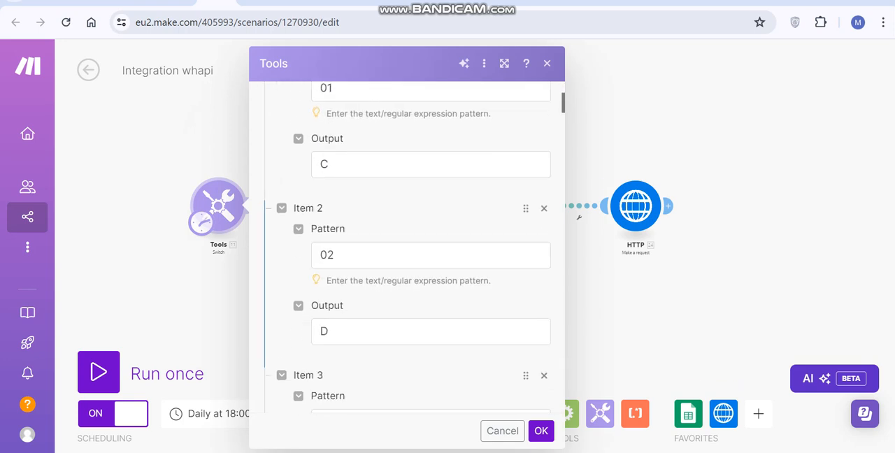
pyautogui.scroll(-3)
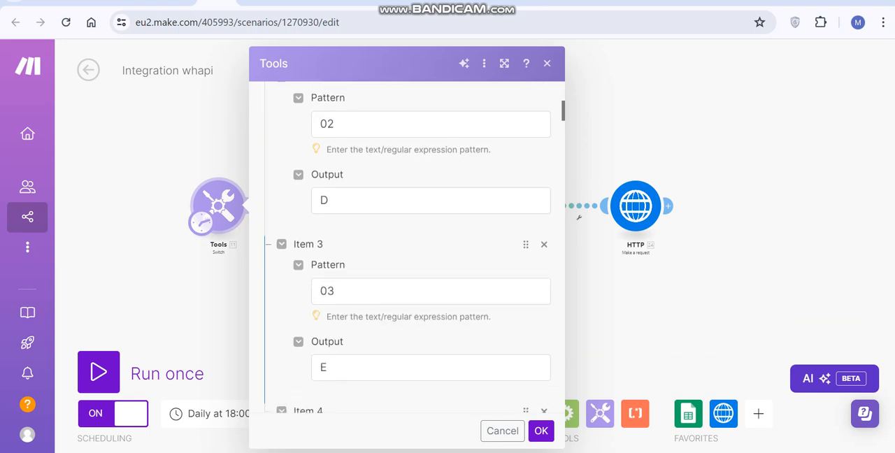
pyautogui.scroll(-3)
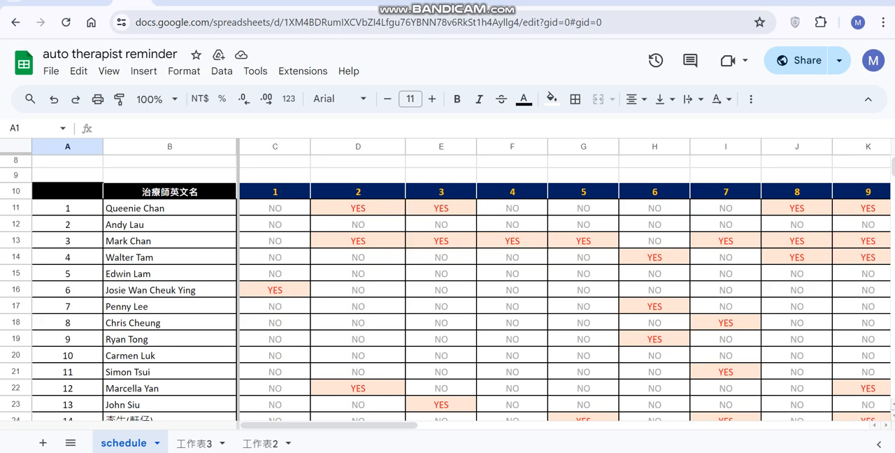
pyautogui.scroll(-3)
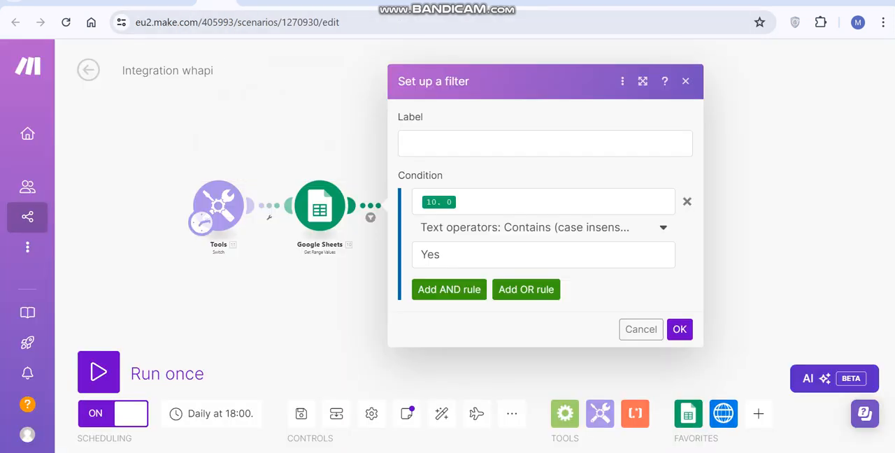
pyautogui.click(680, 330)
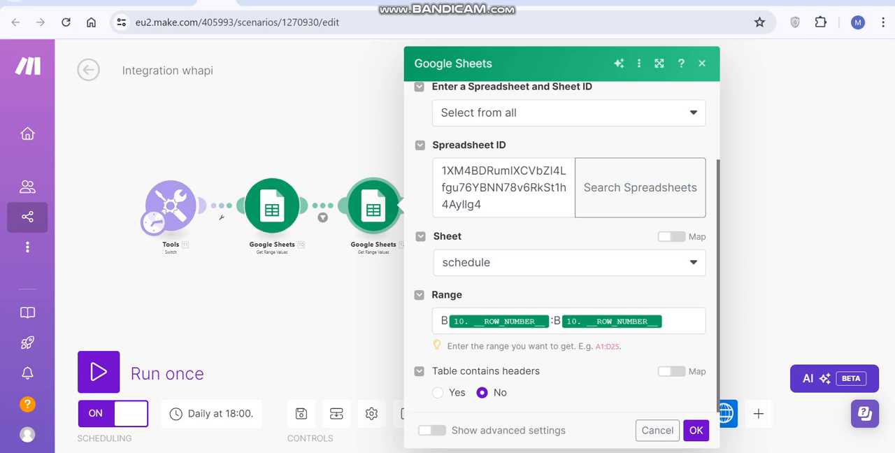
pyautogui.click(697, 431)
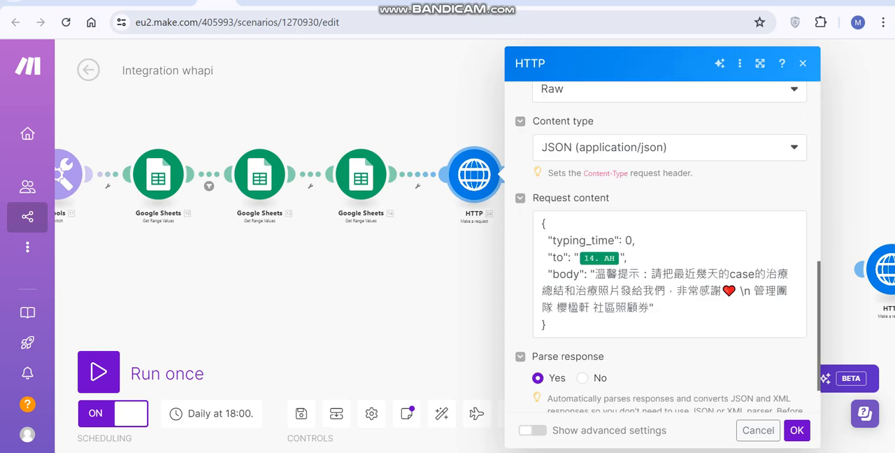
pyautogui.scroll(-3)
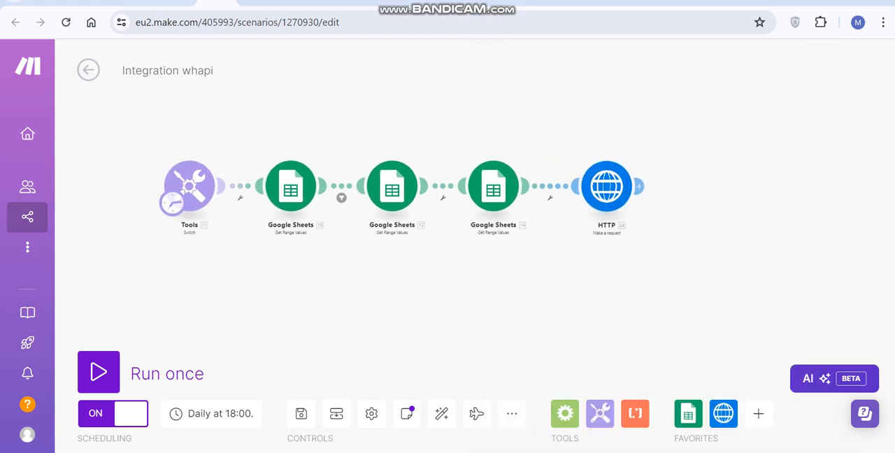
pyautogui.click(89, 70)
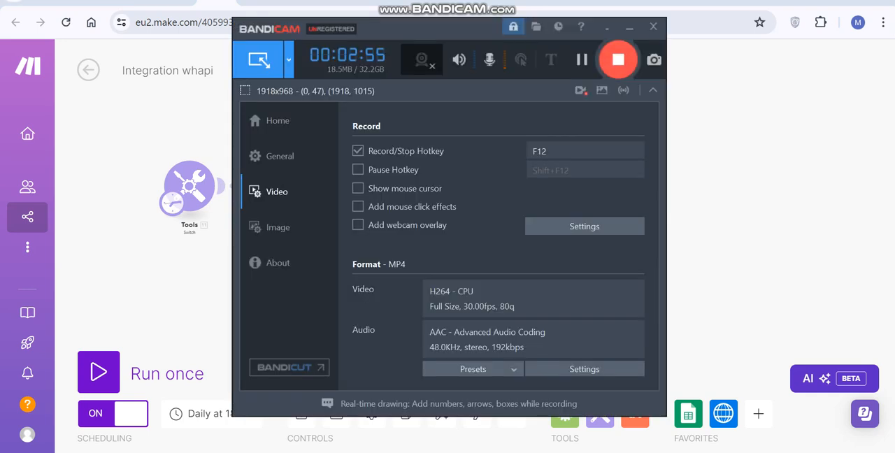
pyautogui.click(98, 372)
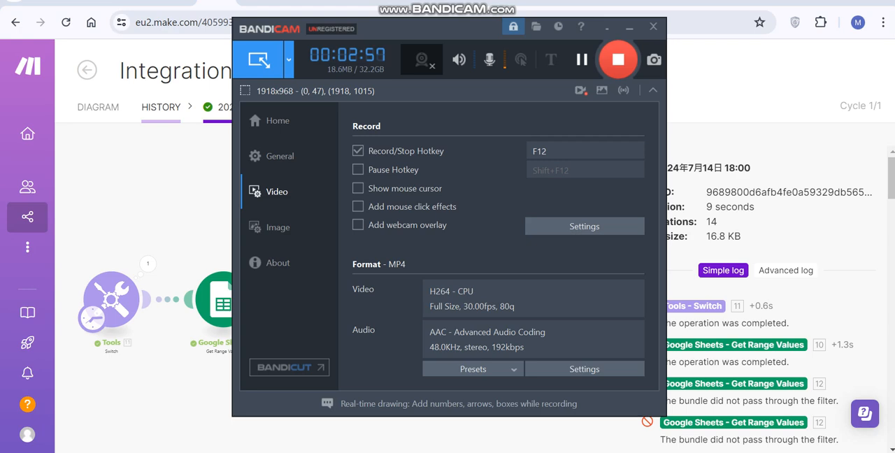
pyautogui.click(653, 27)
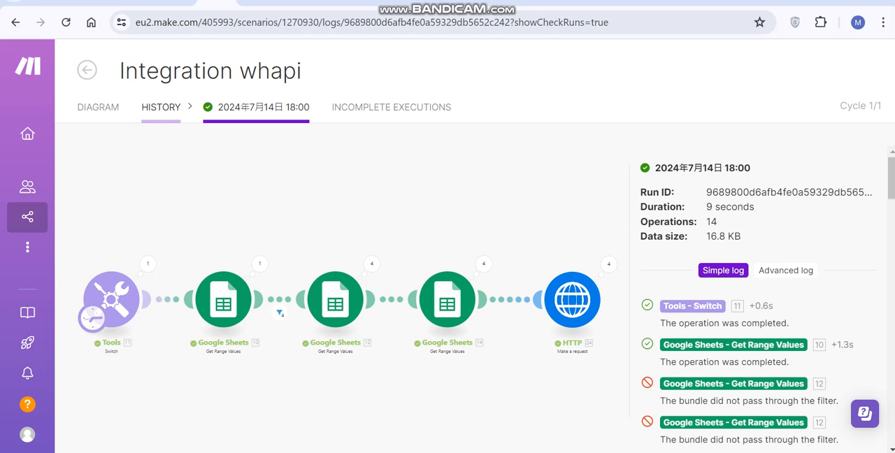
pyautogui.click(109, 300)
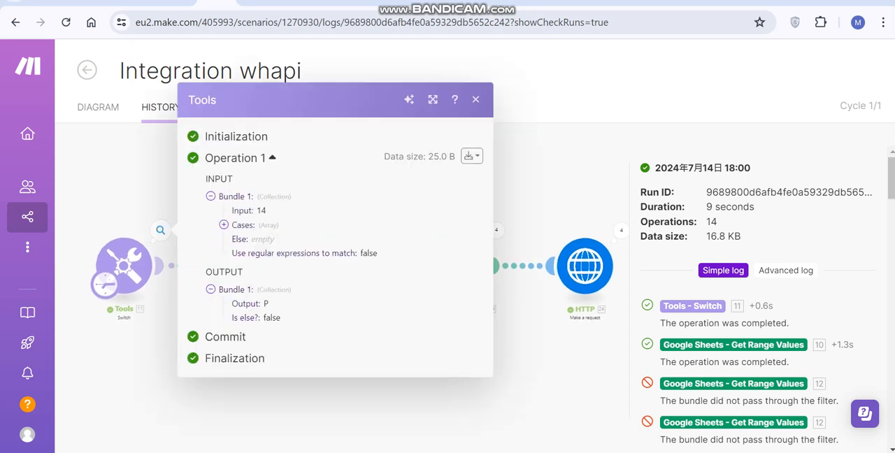
pyautogui.click(476, 98)
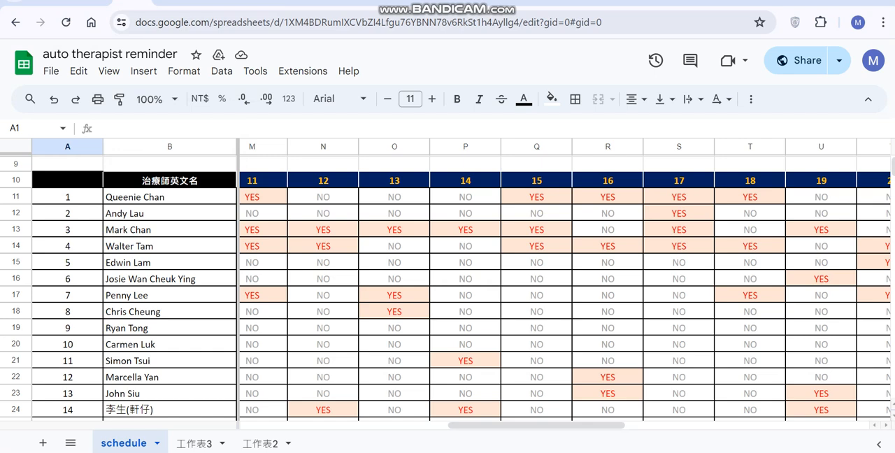
pyautogui.scroll(-3)
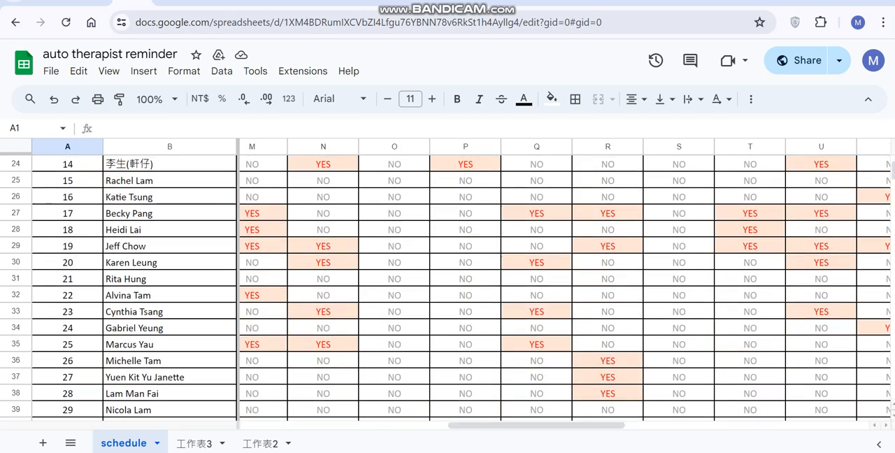
pyautogui.scroll(-3)
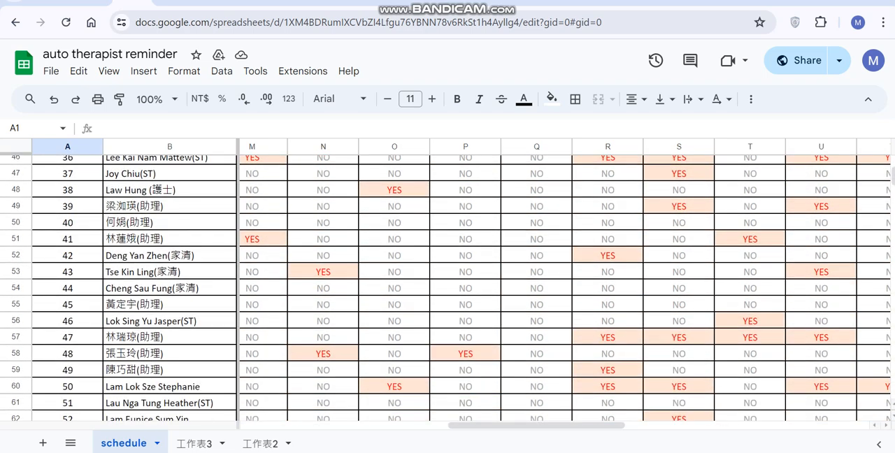
pyautogui.scroll(3)
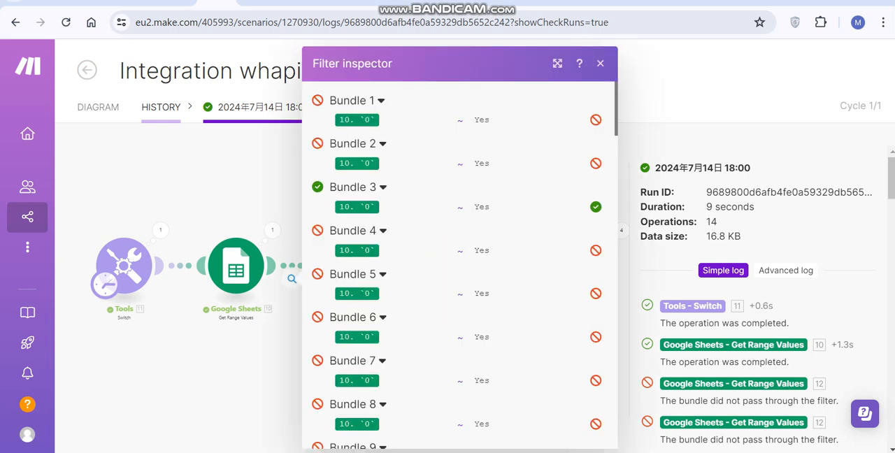
pyautogui.click(600, 63)
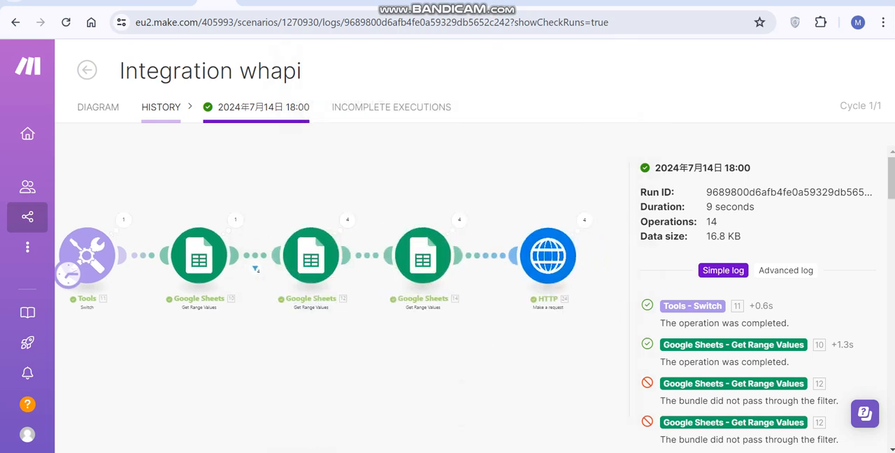